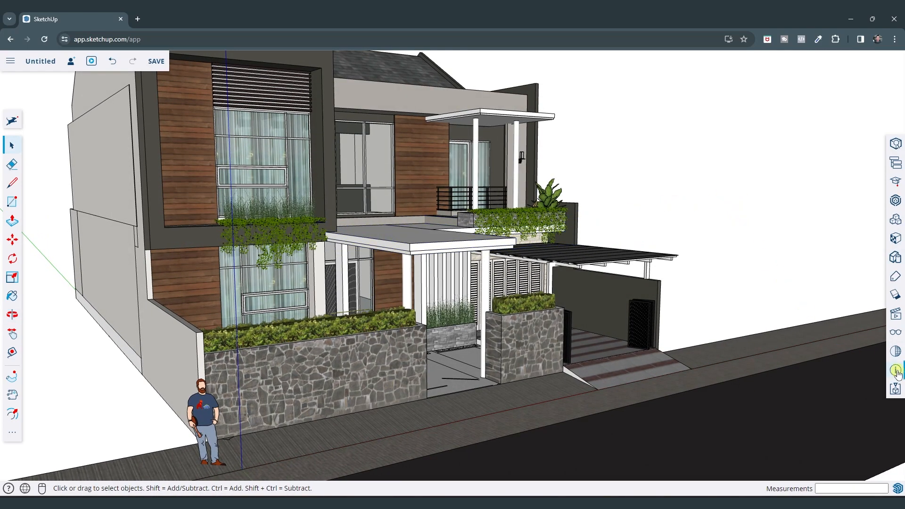
- In Model Info, choose Meter as the length unit format
{"action": "left_click", "coordinate": [896, 370]}
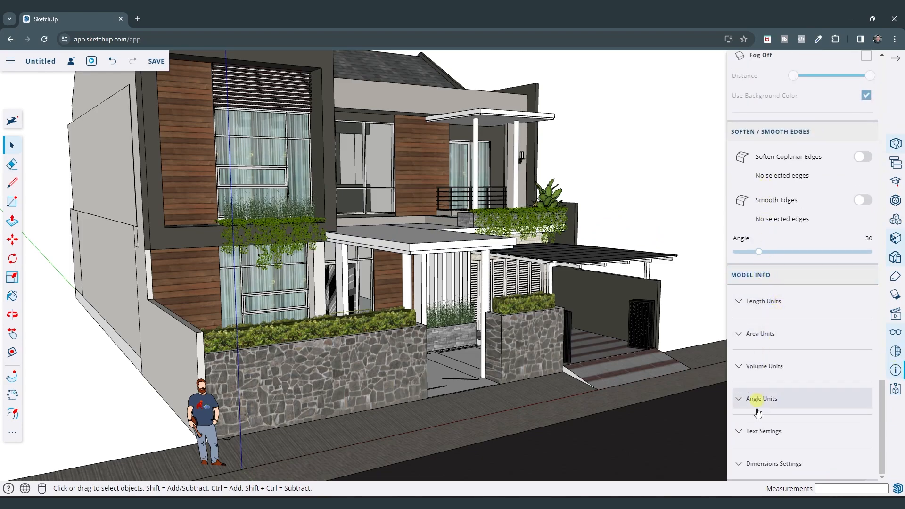
{"action": "mouse_move", "coordinate": [759, 463]}
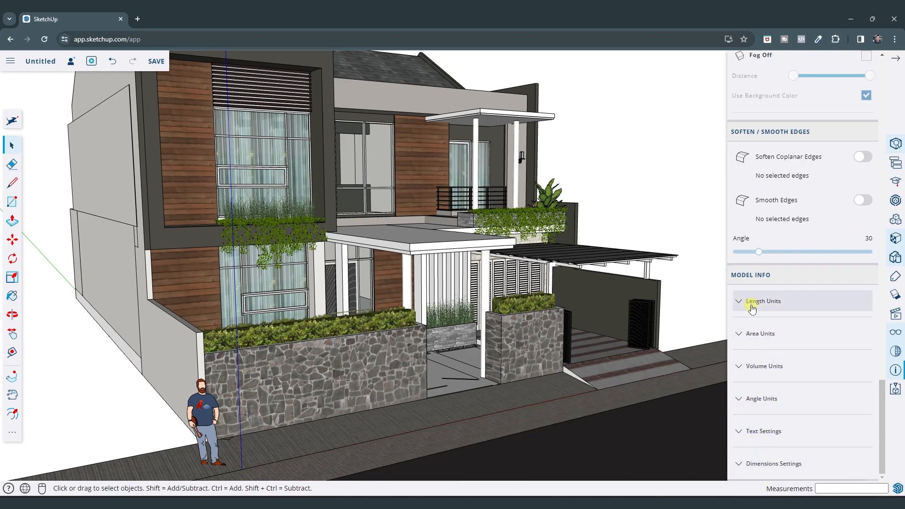
{"action": "left_click", "coordinate": [765, 301]}
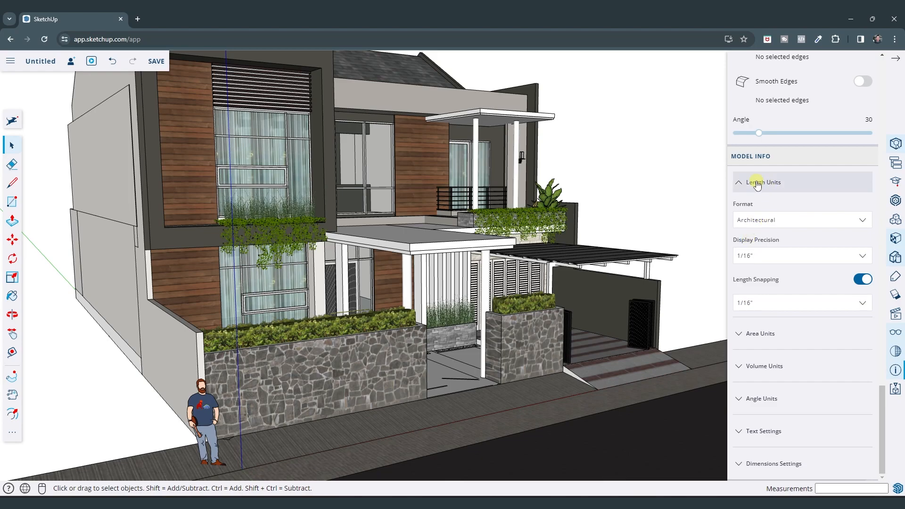
{"action": "left_click", "coordinate": [801, 220]}
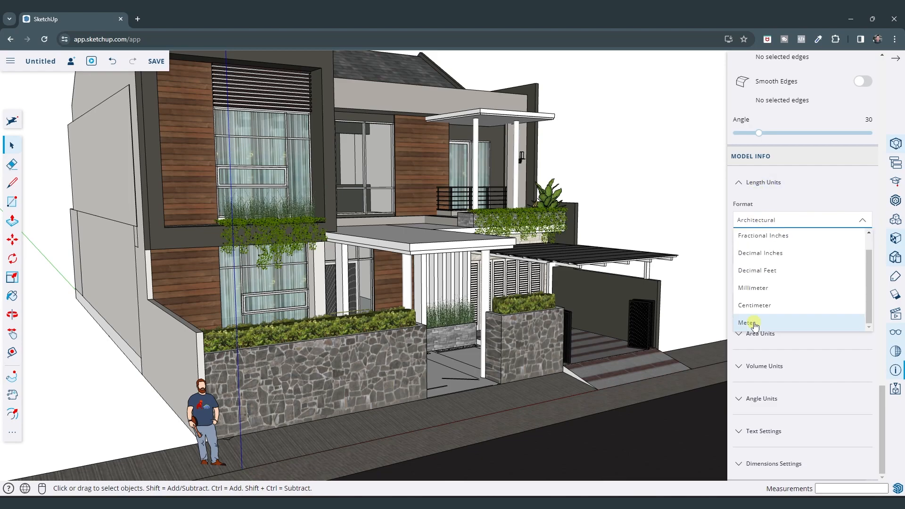
{"action": "mouse_move", "coordinate": [756, 289]}
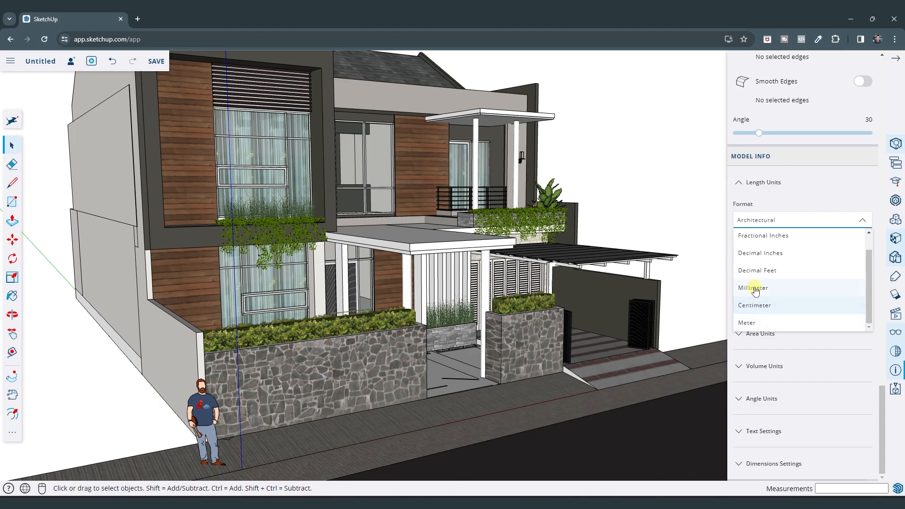
{"action": "left_click", "coordinate": [746, 323]}
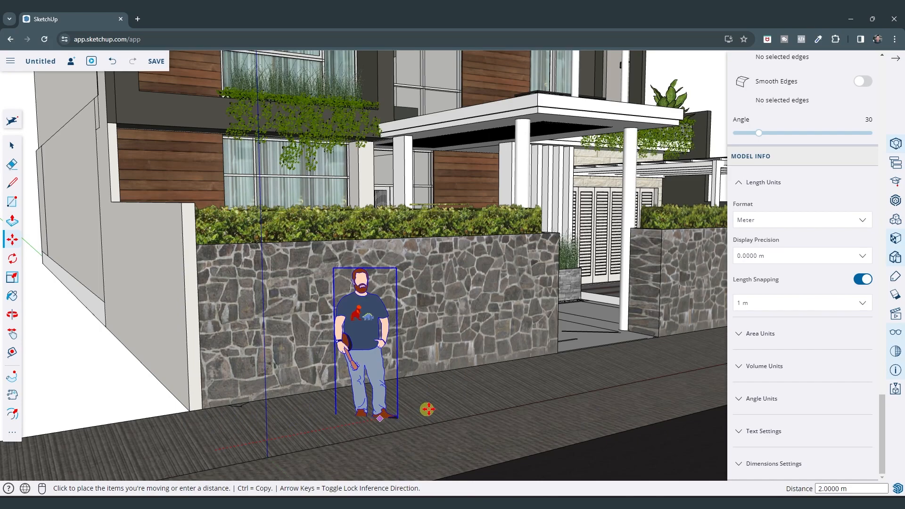
- Slide the person figure 3 m along the sidewalk toward the gate, then disable length snapping
{"action": "left_click", "coordinate": [541, 381]}
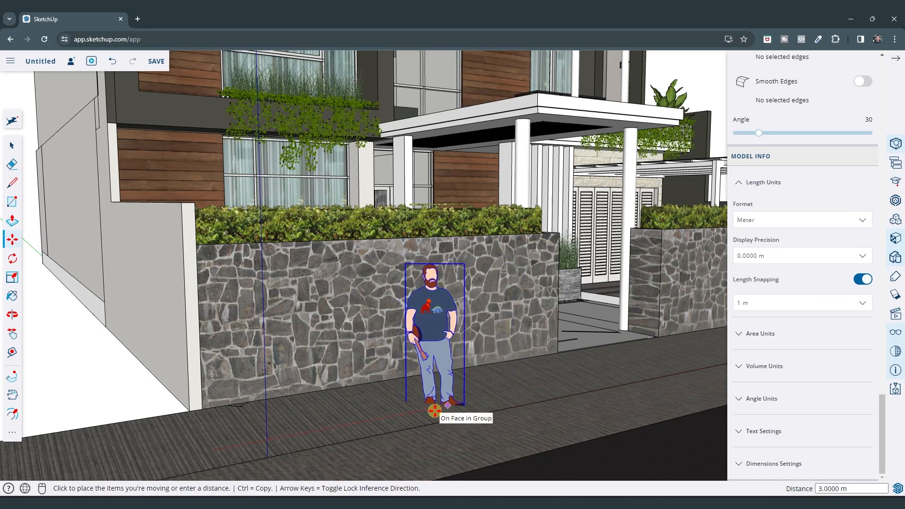
{"action": "left_click_drag", "start_coordinate": [433, 335], "coordinate": [620, 312]}
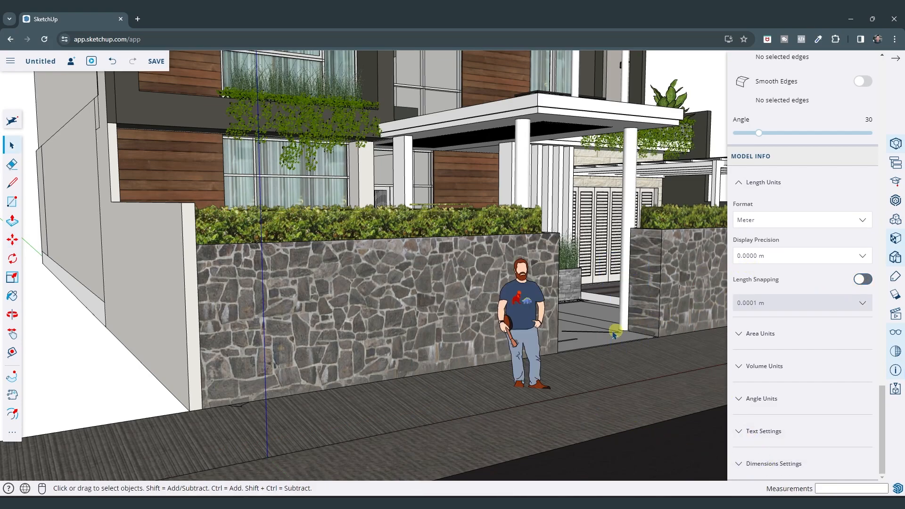
{"action": "left_click_drag", "start_coordinate": [528, 323], "coordinate": [456, 332]}
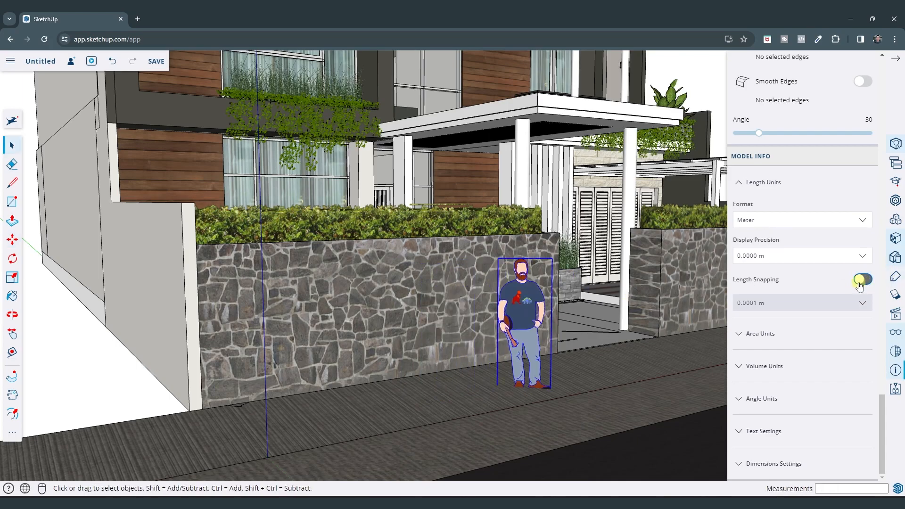
{"action": "left_click", "coordinate": [863, 279]}
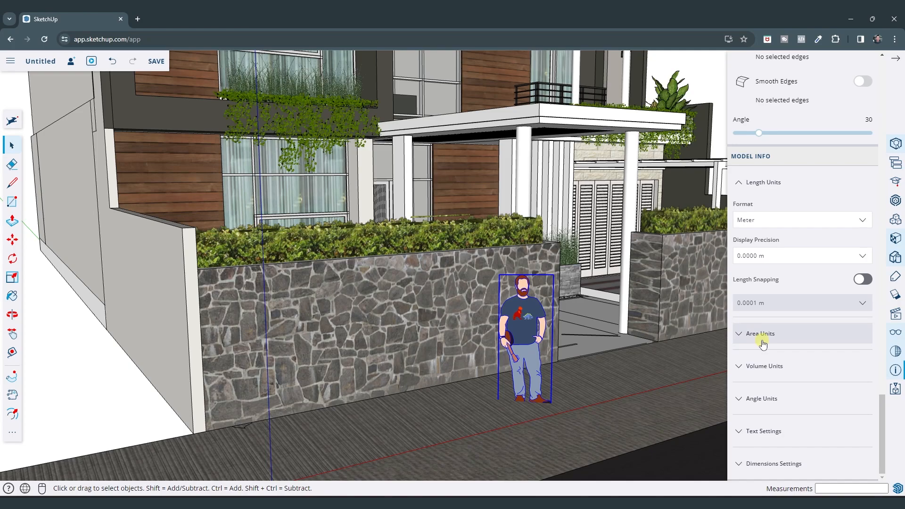
- Choose Square Feet as the area unit format in Model Info
{"action": "left_click", "coordinate": [762, 332]}
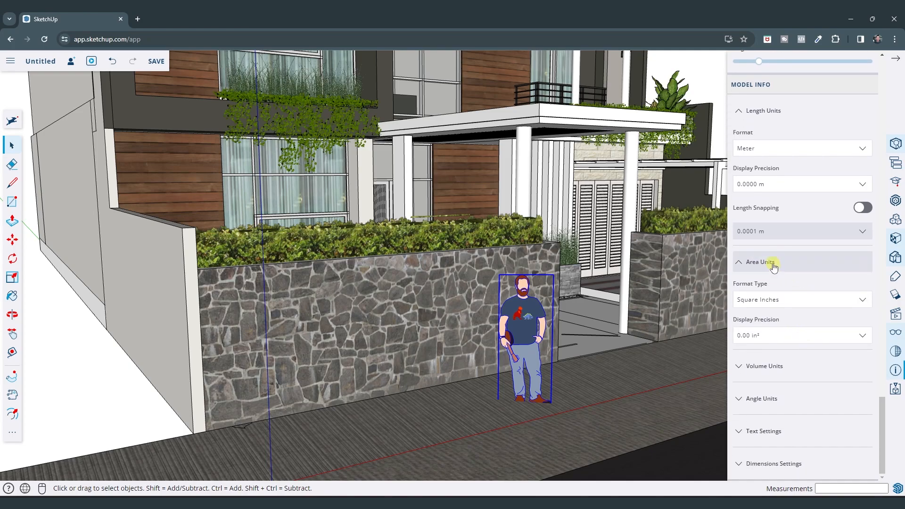
{"action": "left_click", "coordinate": [364, 324]}
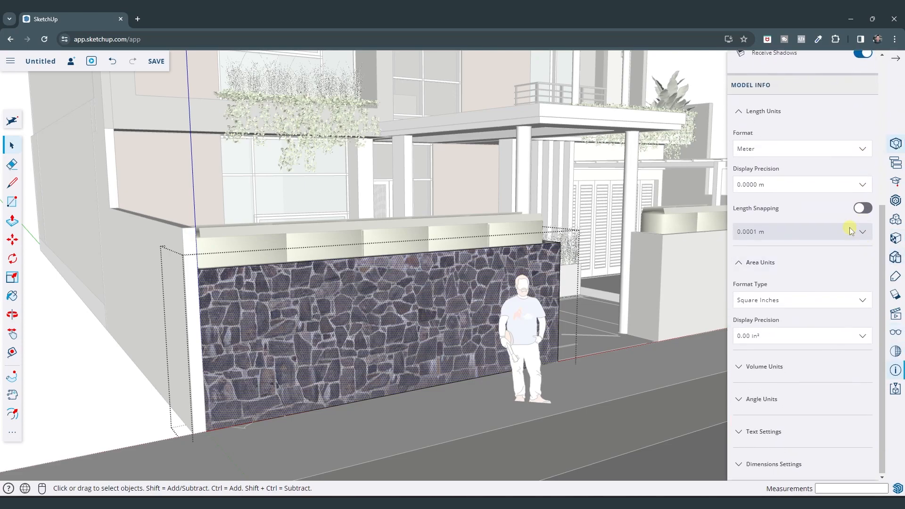
{"action": "left_click", "coordinate": [802, 300]}
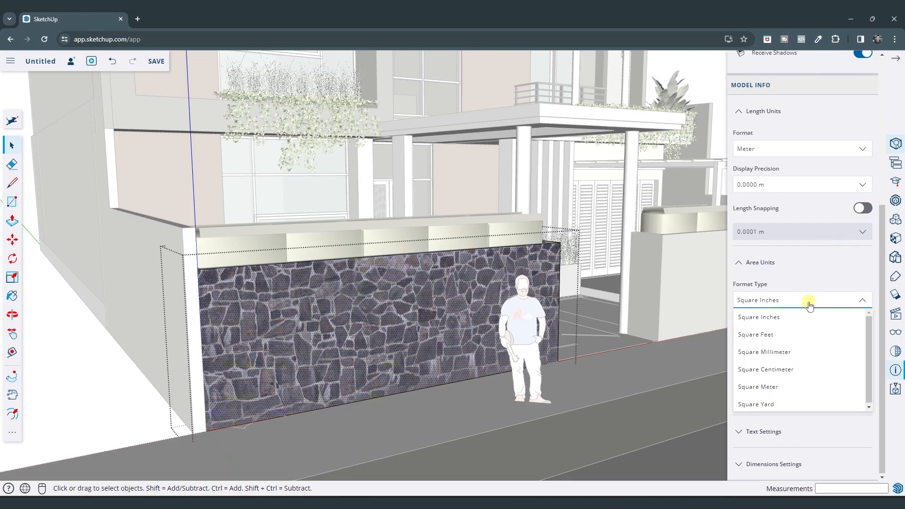
{"action": "left_click", "coordinate": [756, 334]}
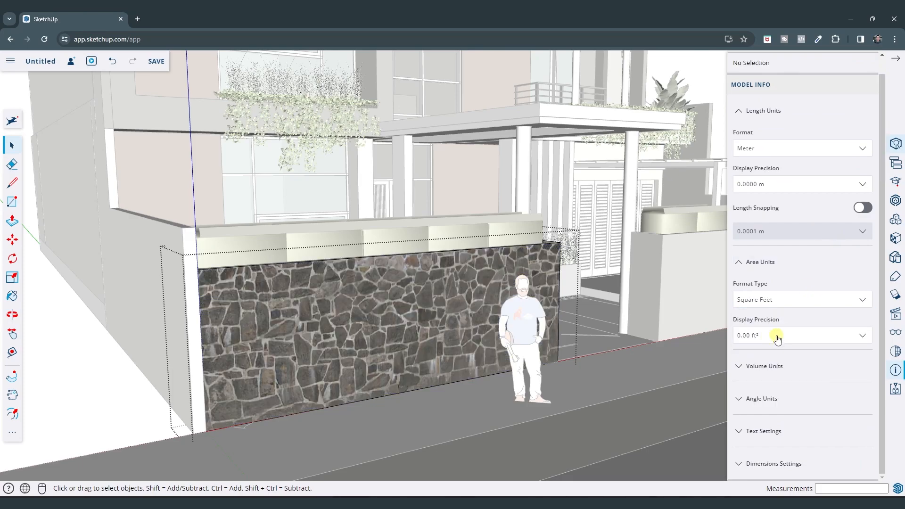
{"action": "mouse_move", "coordinate": [821, 253]}
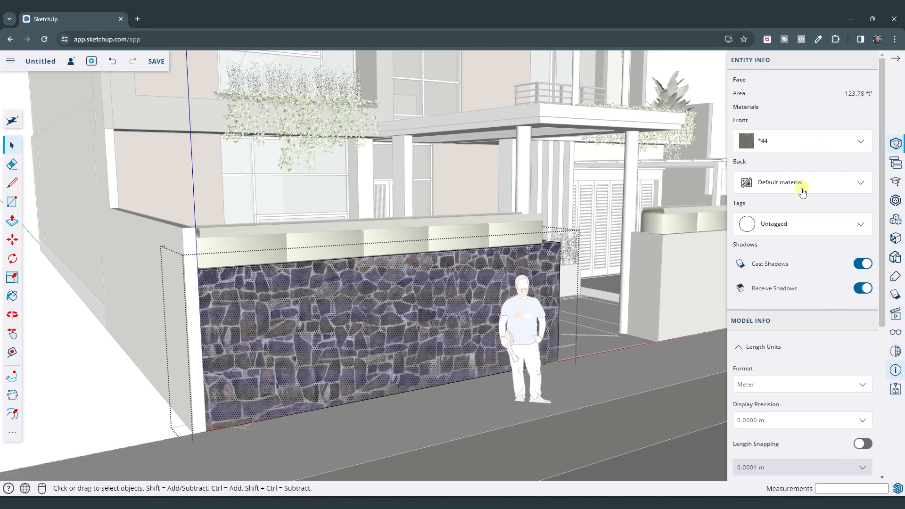
- Choose Cubic Yard as the volume format and expand the angle unit settings
{"action": "scroll", "scroll_direction": "down", "scroll_amount": 3}
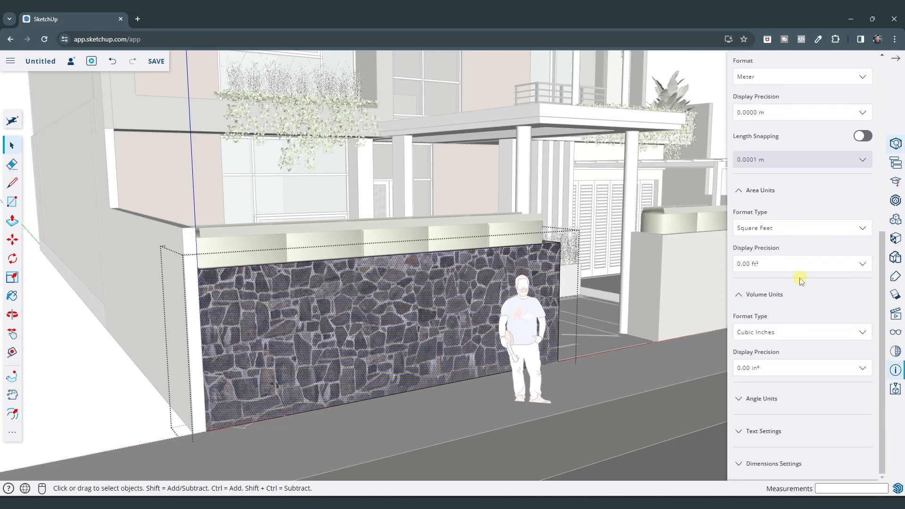
{"action": "left_click", "coordinate": [802, 332]}
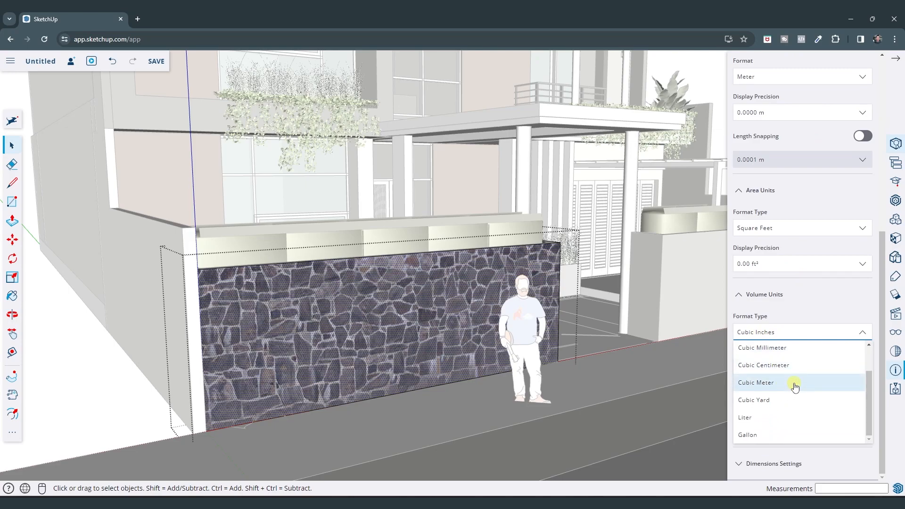
{"action": "mouse_move", "coordinate": [779, 400]}
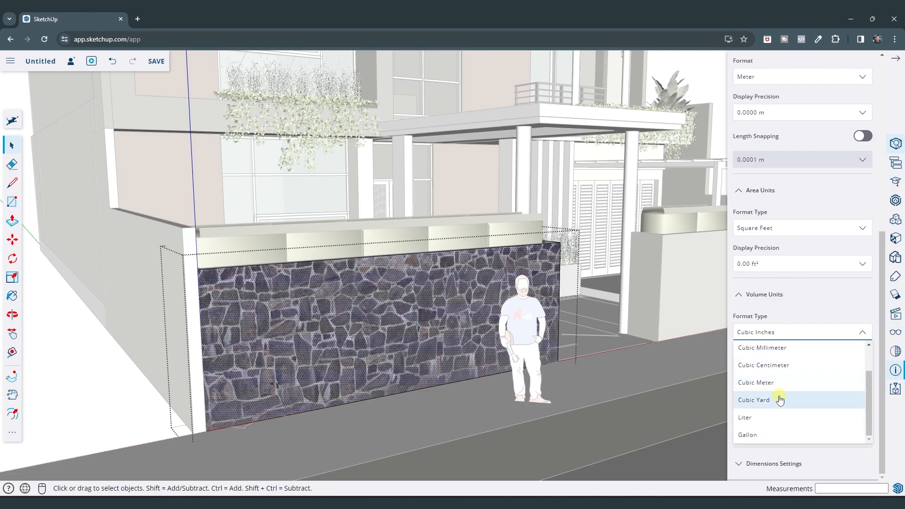
{"action": "mouse_move", "coordinate": [762, 382]}
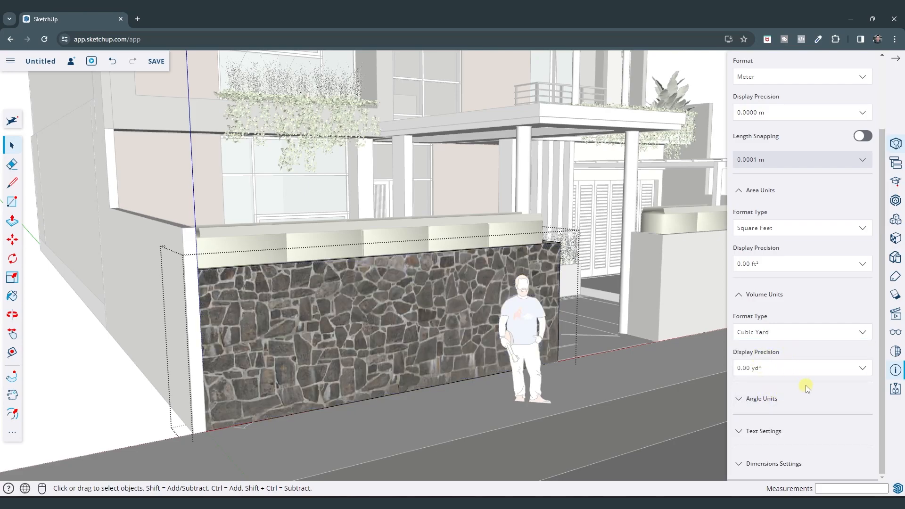
{"action": "left_click", "coordinate": [801, 353]}
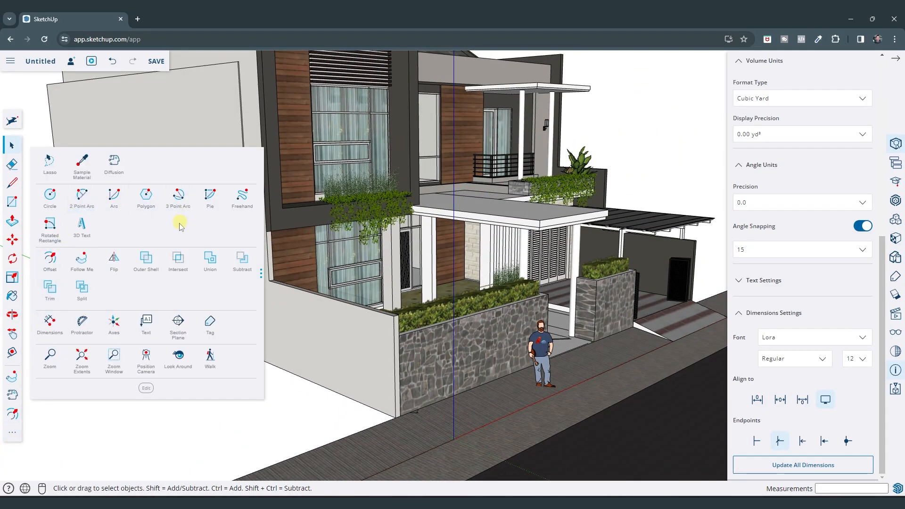
- Place a 6.85 m dimension along the ground edge beside the side wall
{"action": "left_click", "coordinate": [50, 323]}
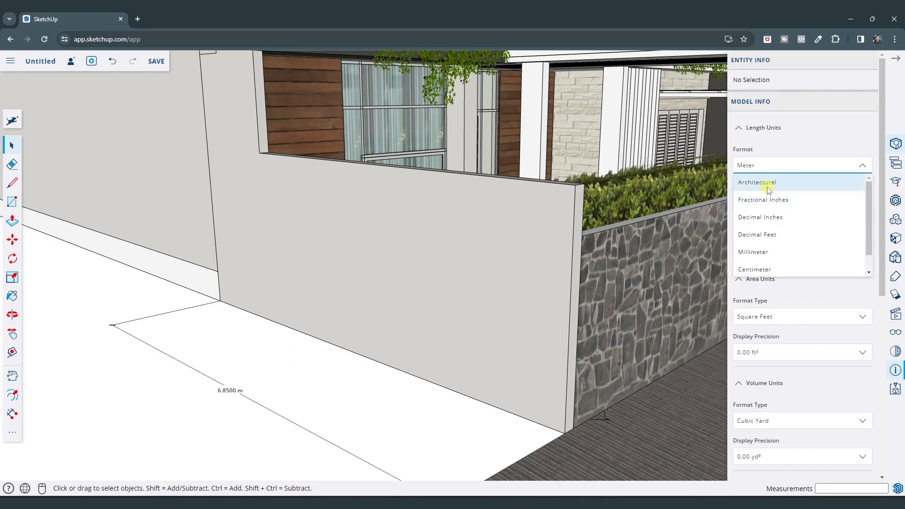
- Try Architectural, Centimeter and Meter length formats on the dimension, ending on Architectural (22' 5 11/16")
{"action": "left_click", "coordinate": [757, 182]}
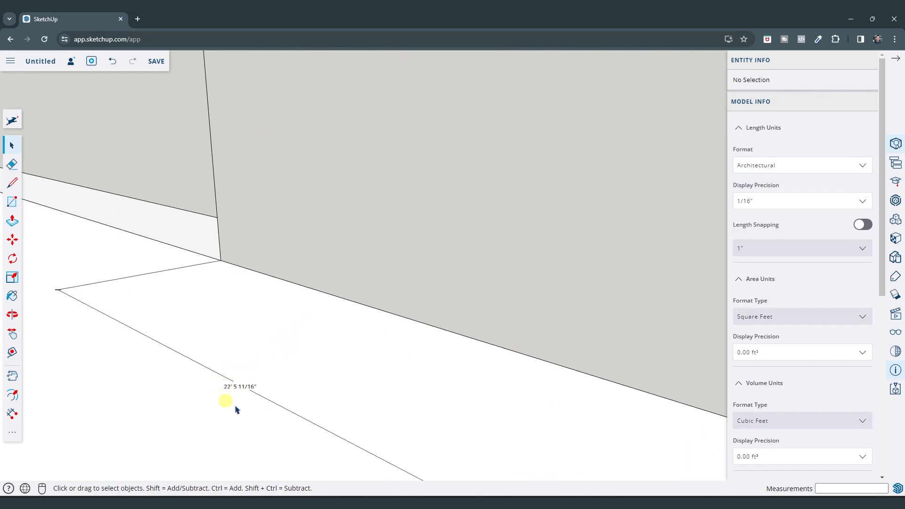
{"action": "left_click", "coordinate": [801, 165]}
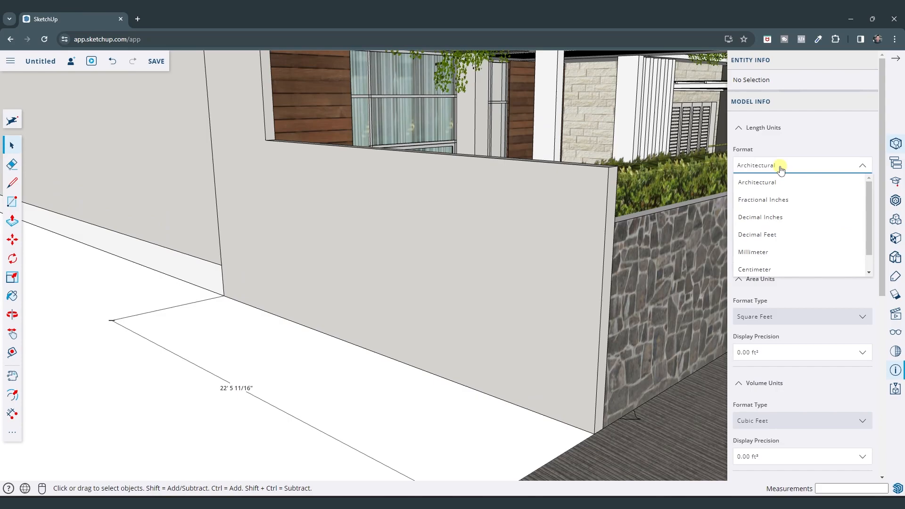
{"action": "left_click", "coordinate": [752, 252]}
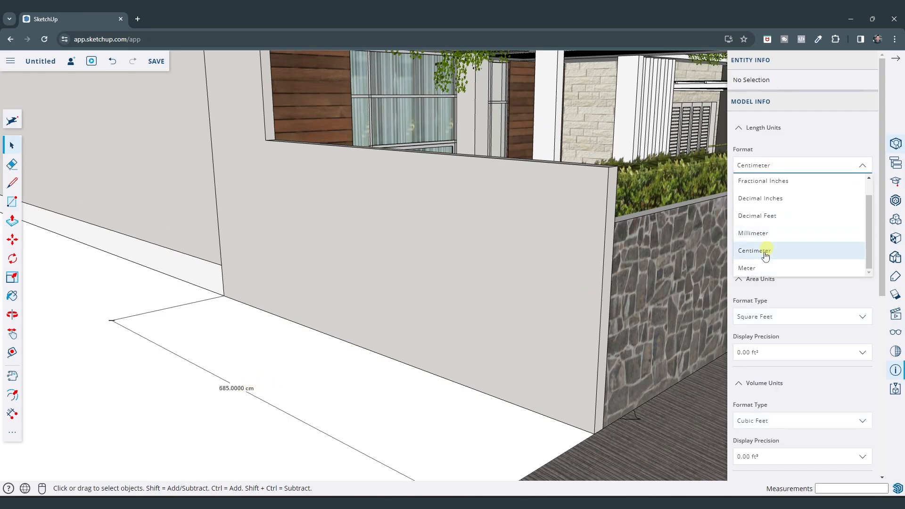
{"action": "left_click", "coordinate": [747, 268]}
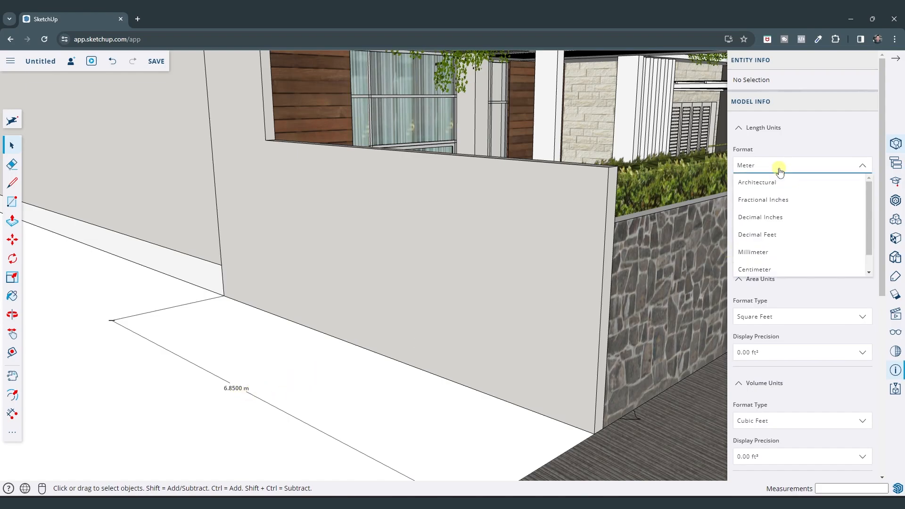
{"action": "left_click", "coordinate": [757, 182]}
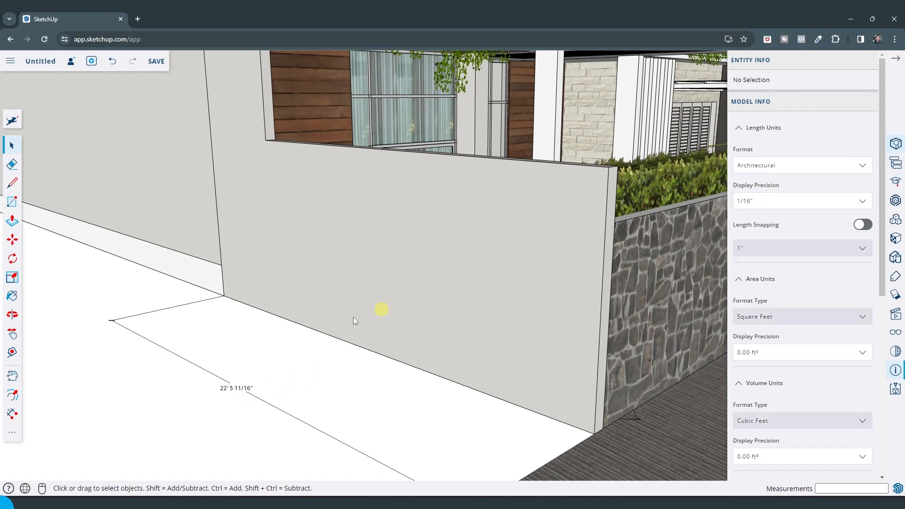